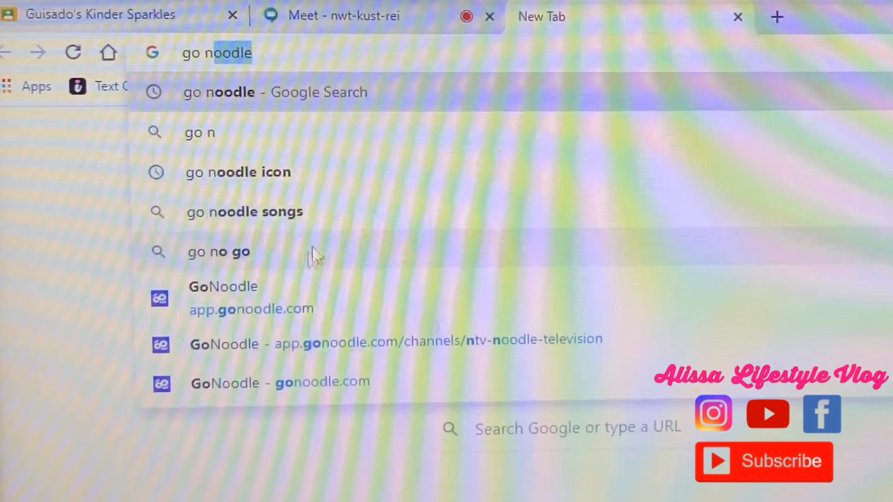
Open the GoNoodle website from the new-tab search suggestion
click(250, 298)
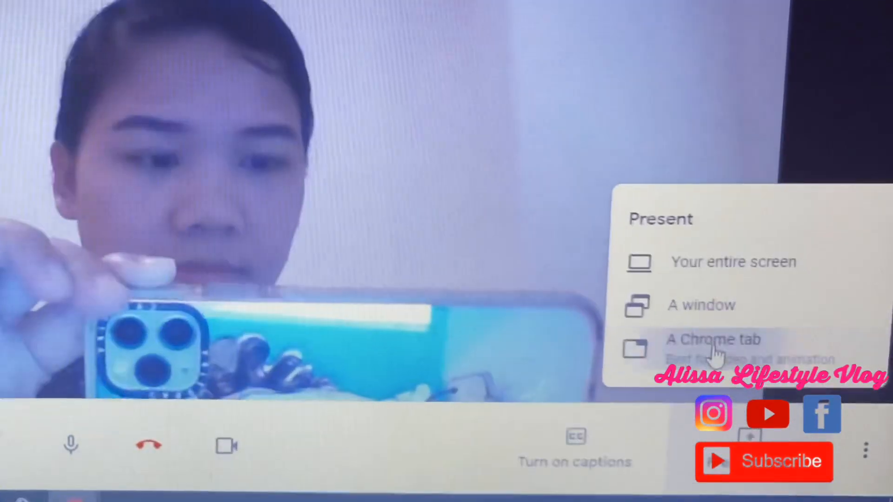
Share the first GoNoodle Chrome tab, with its audio, to the Meet call
click(713, 340)
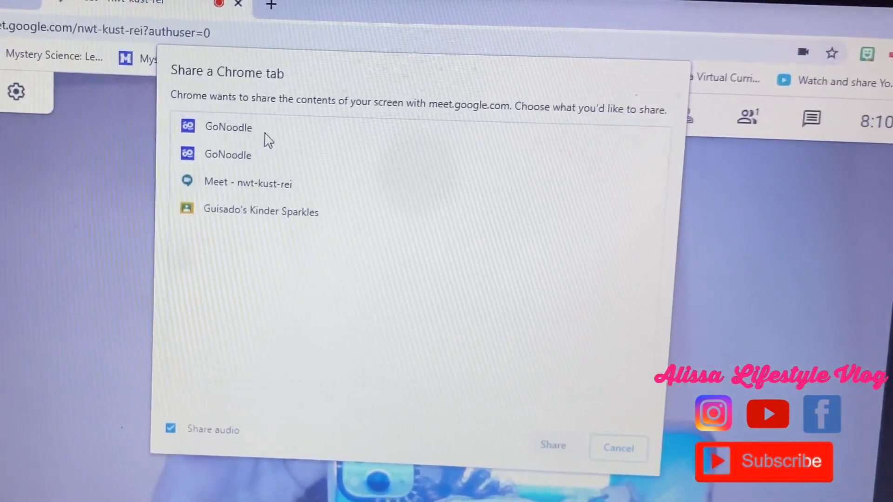
click(233, 139)
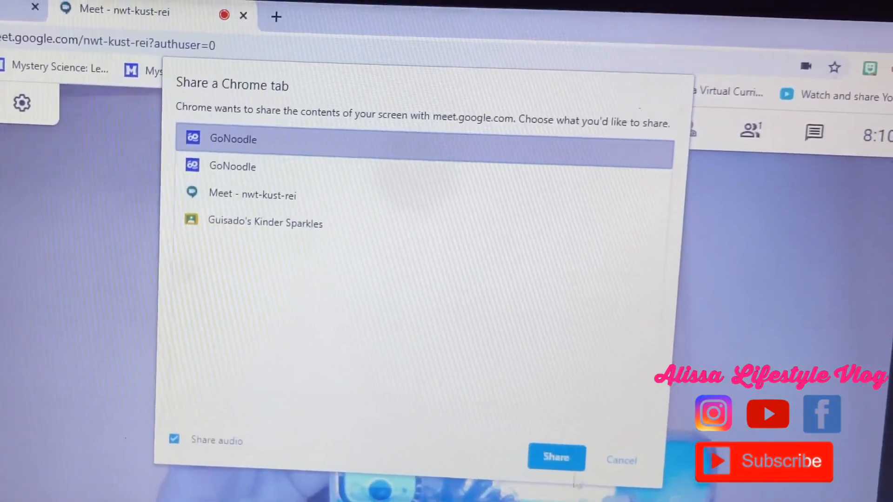
click(555, 458)
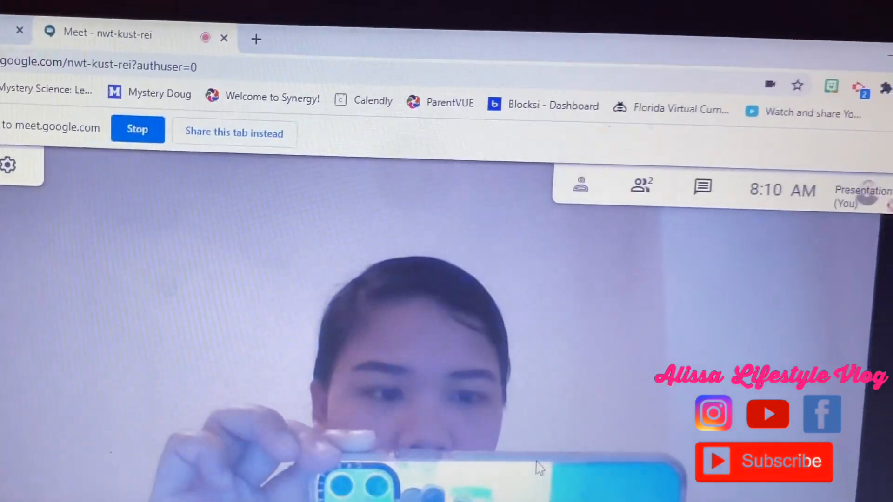